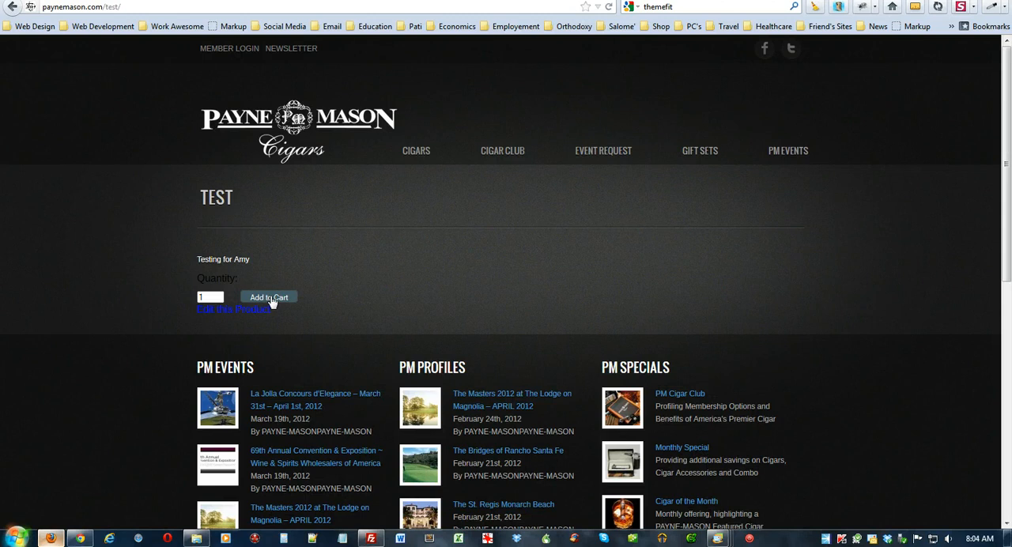
- Add the Test product to the cart, bringing the cart total to $3.00
click(268, 296)
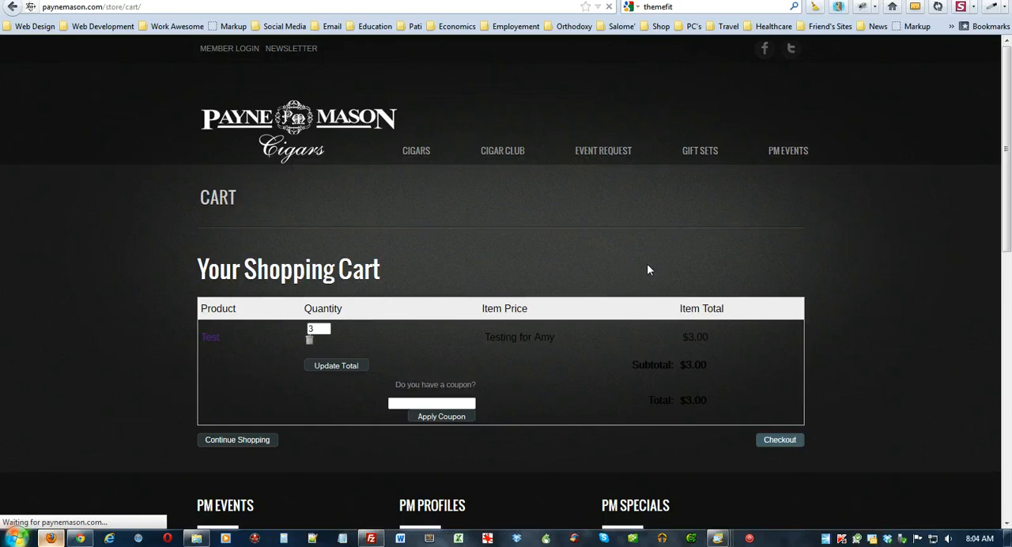
- Proceed from the shopping cart to the store's secure checkout page
click(780, 440)
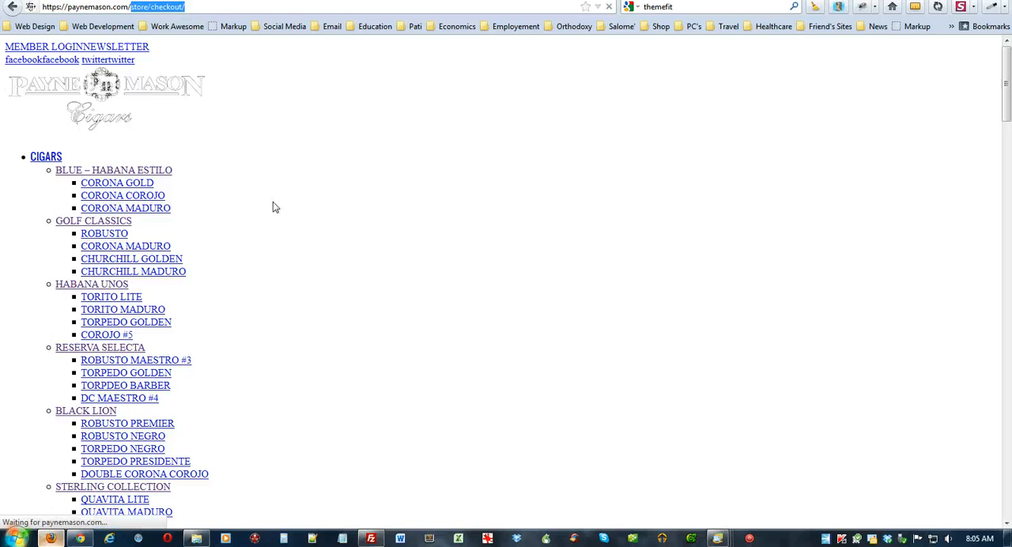
- Inspect the checkout page with Firebug to reveal stylesheets and scripts returning 404
right_click(276, 207)
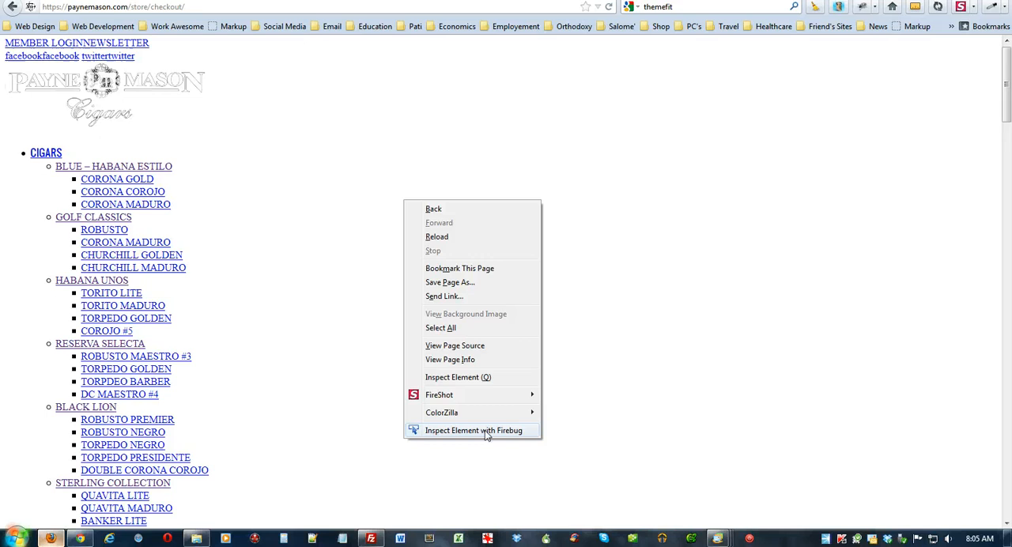
click(474, 430)
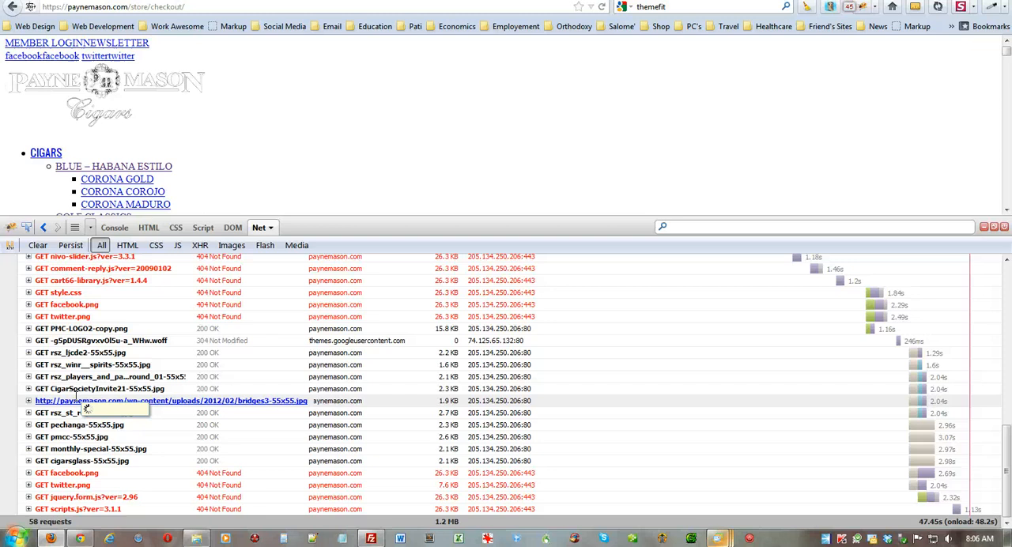
mouse_move(1004, 233)
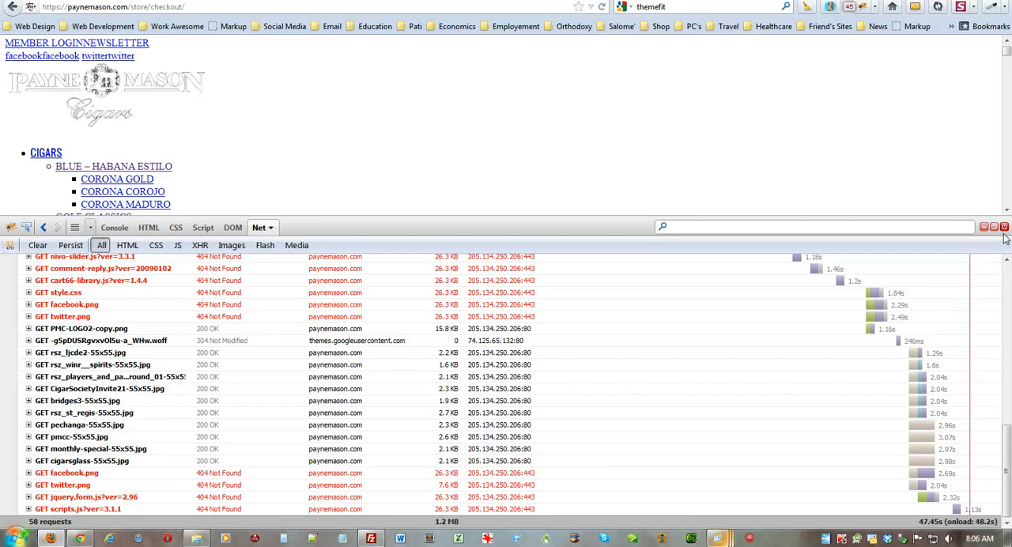
- Close Firebug and load the styled paynemason.com home page
click(12, 6)
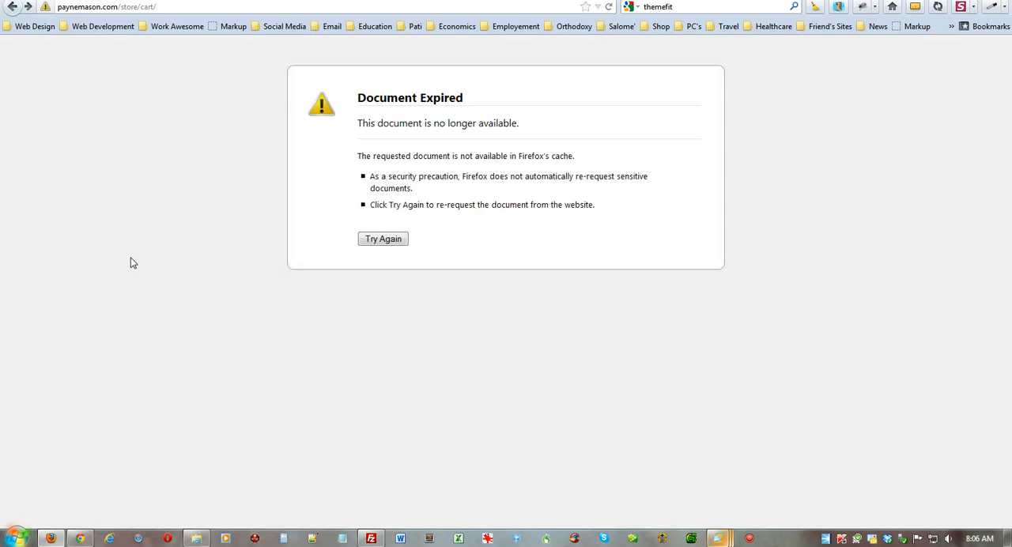
click(383, 238)
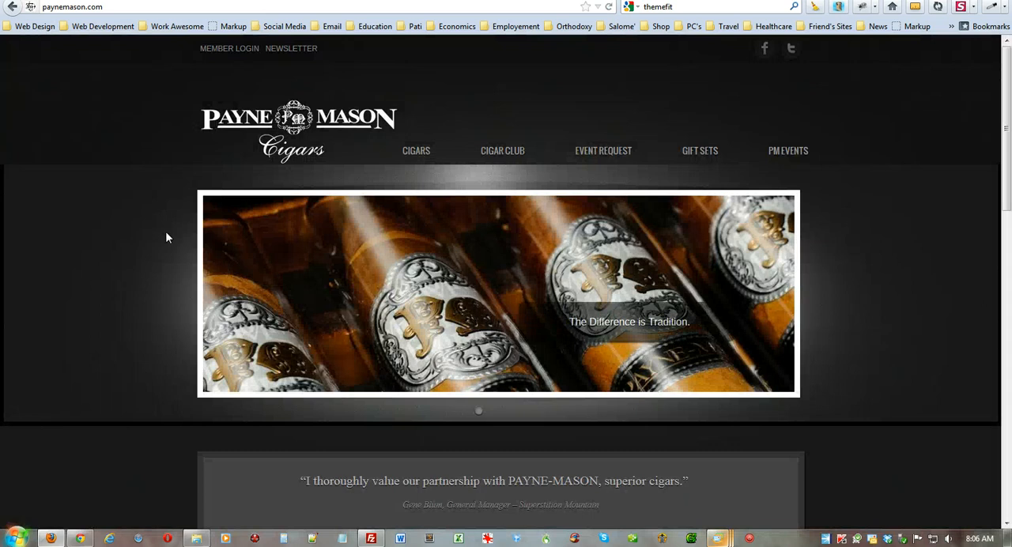
right_click(167, 237)
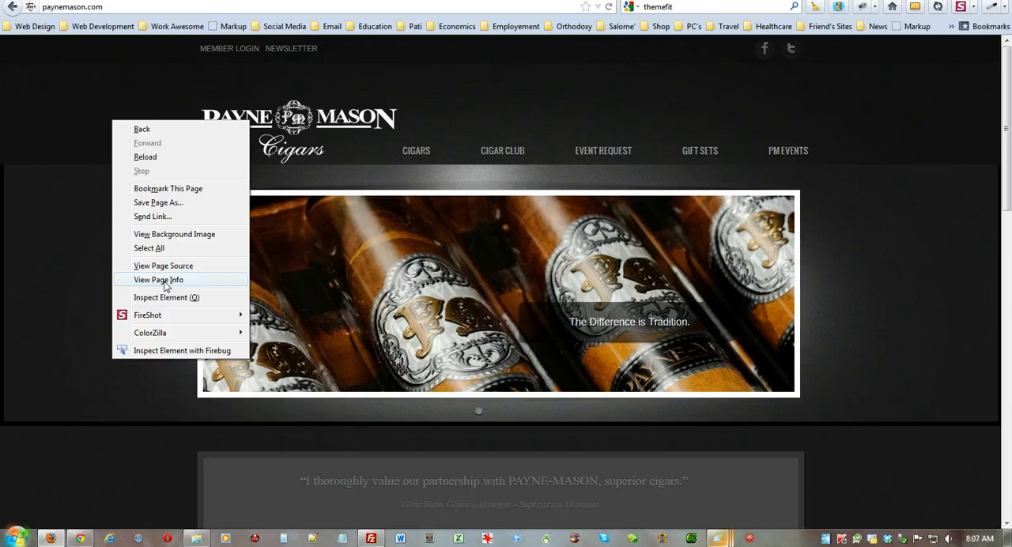
click(158, 279)
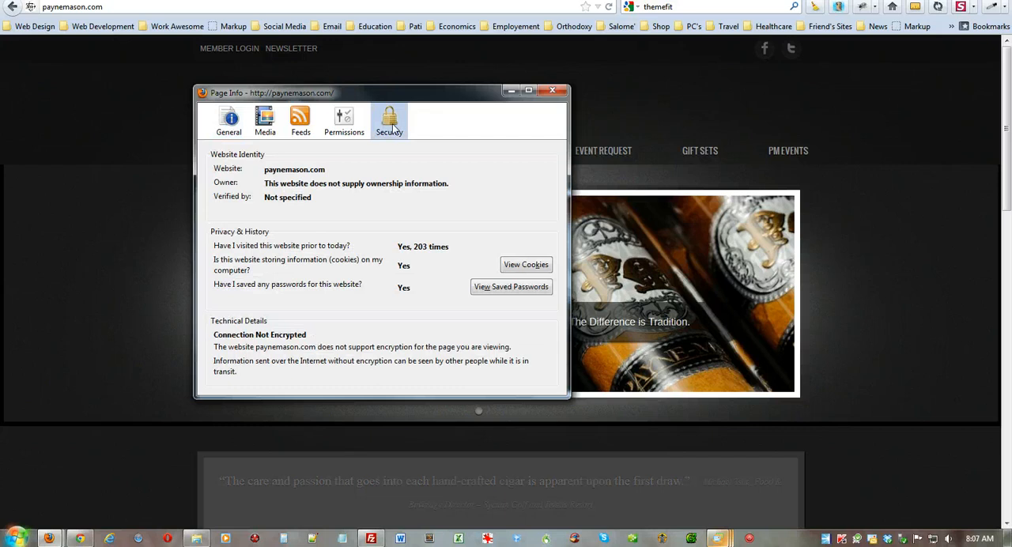
click(526, 264)
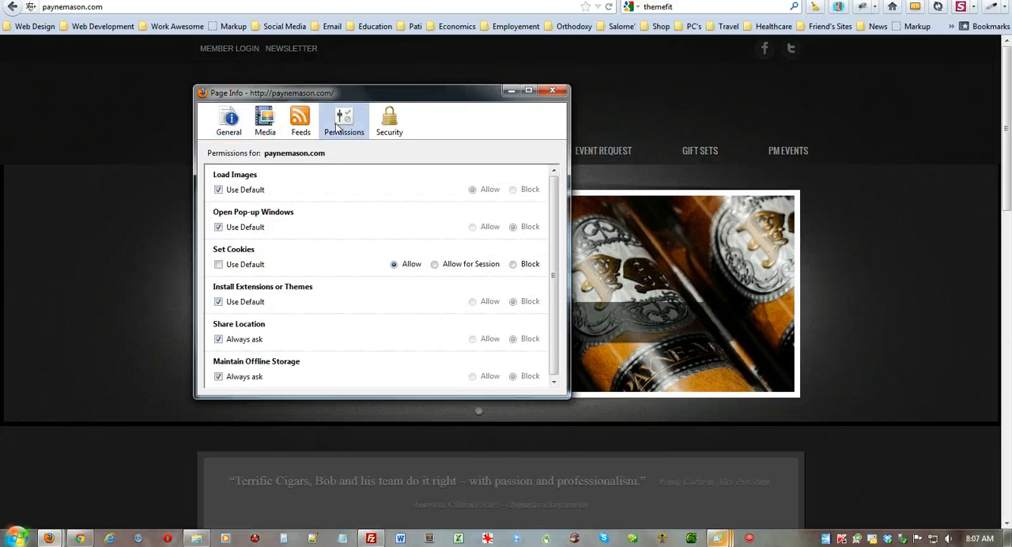
click(512, 264)
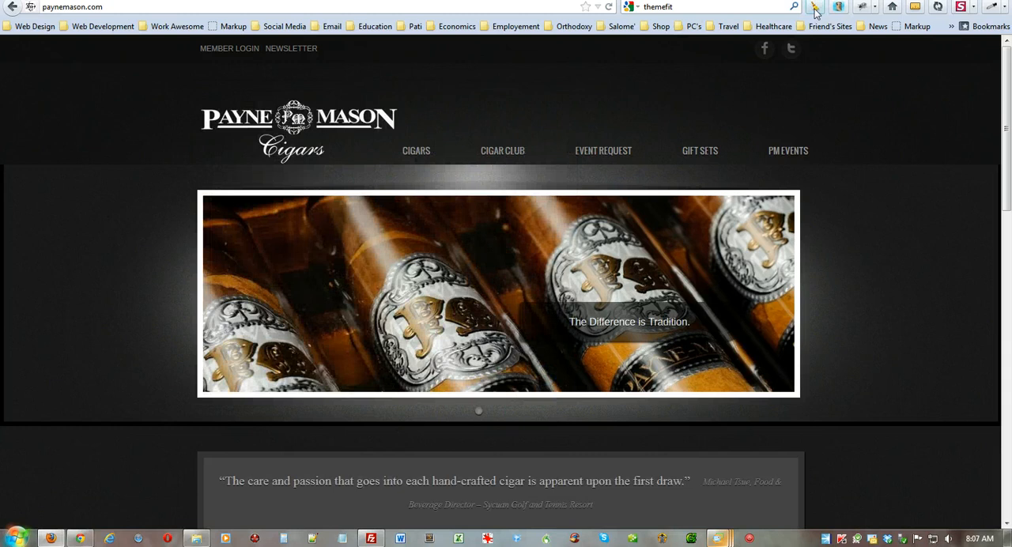
- Use the toolbar add-on icon, then return to paynemason.com/store/cart/
click(814, 6)
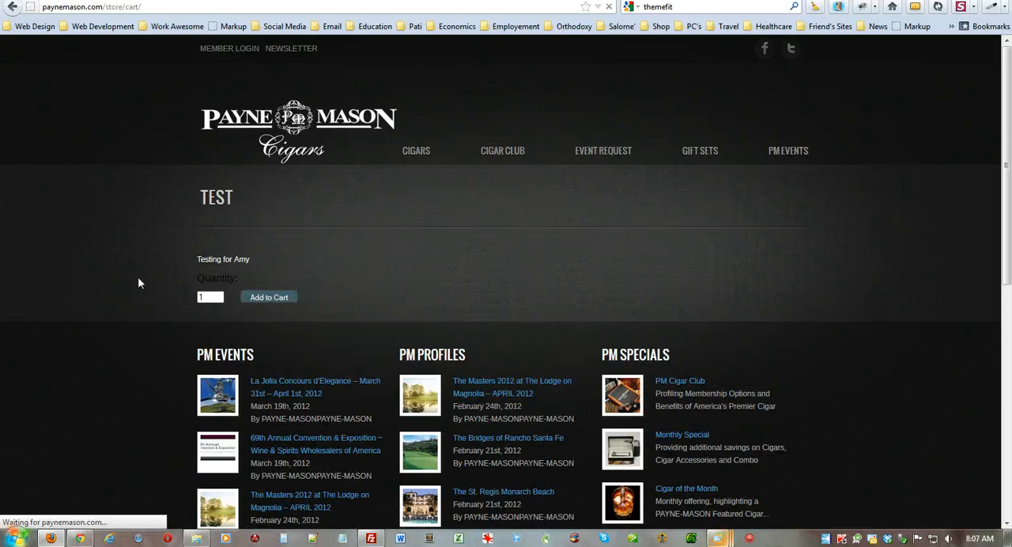
- Load paynemason.com/store/checkout/, now showing the fully styled checkout page
click(268, 296)
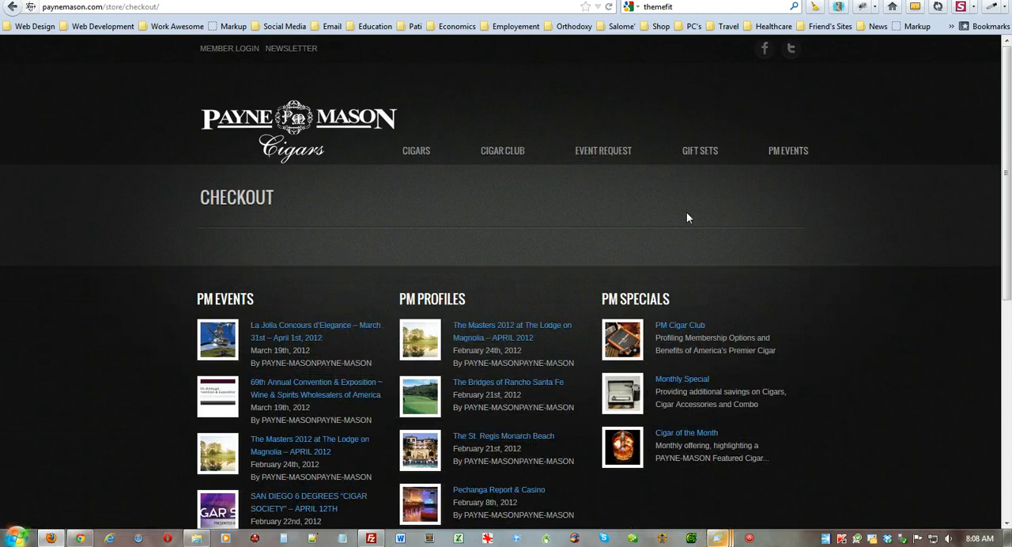
mouse_move(448, 195)
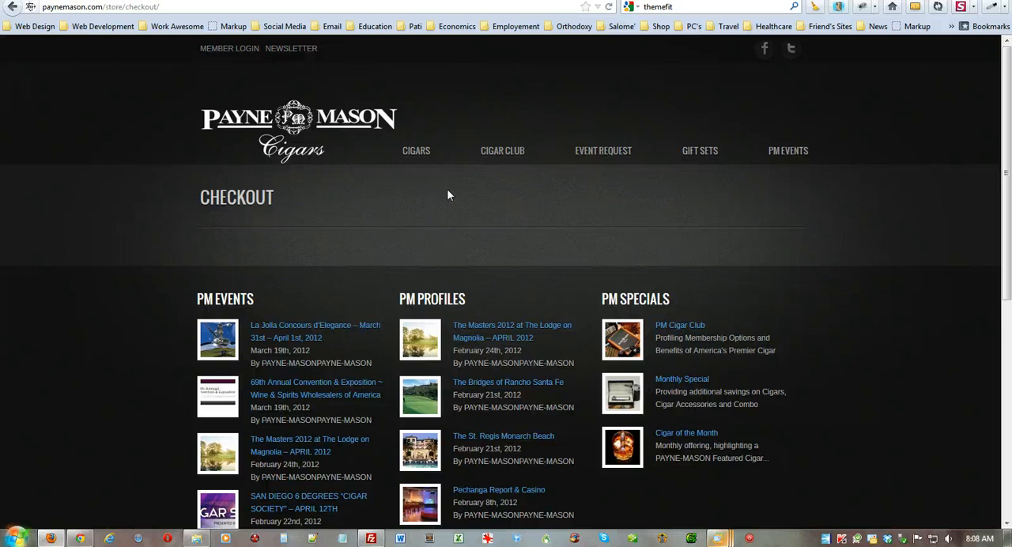
mouse_move(355, 256)
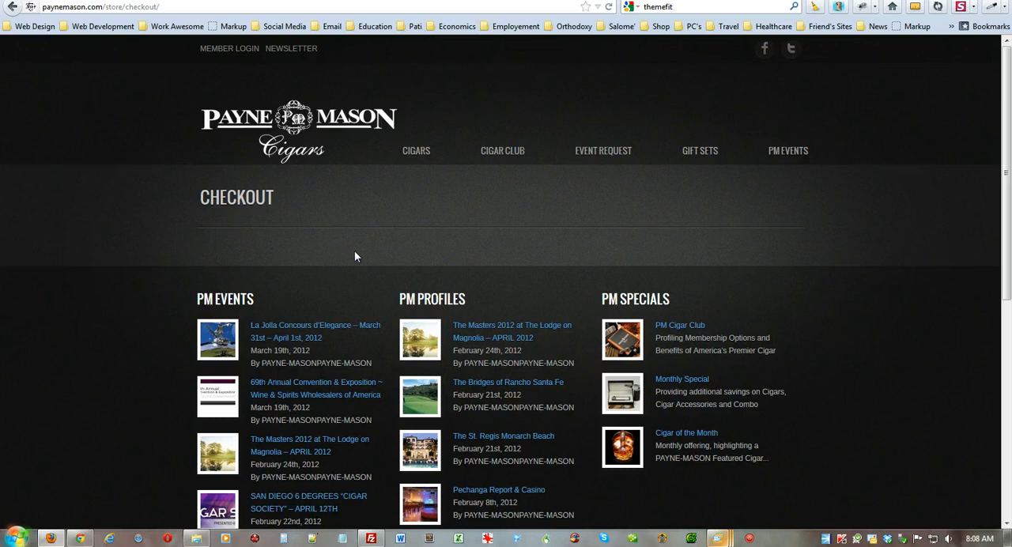